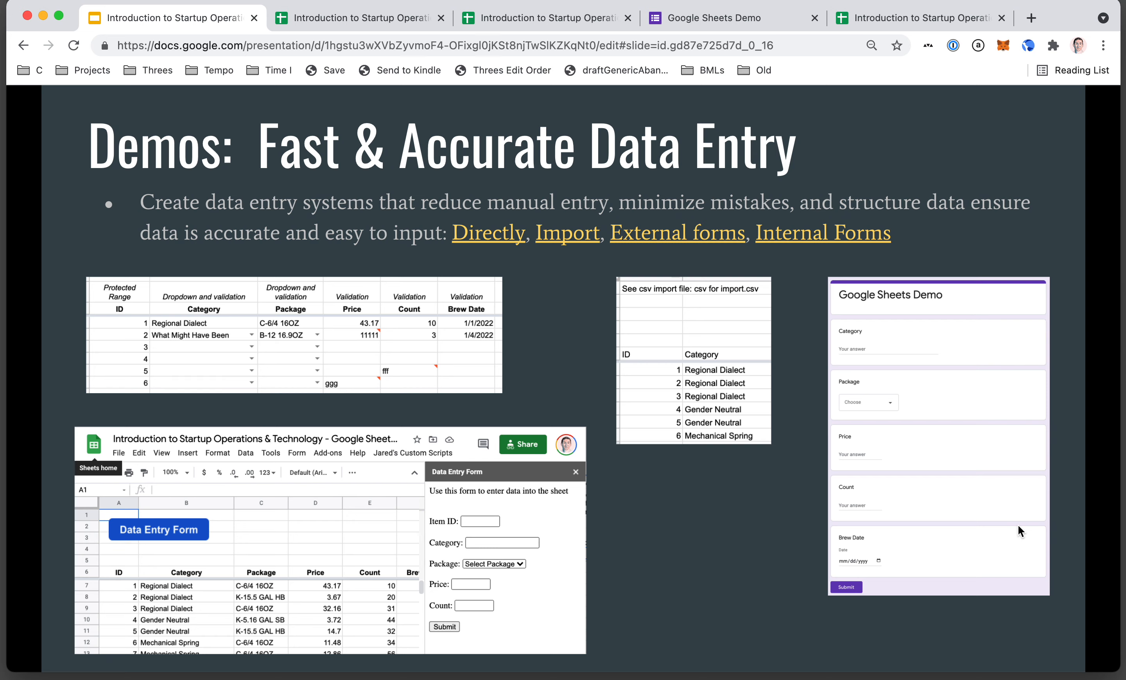
mouse_move(489, 142)
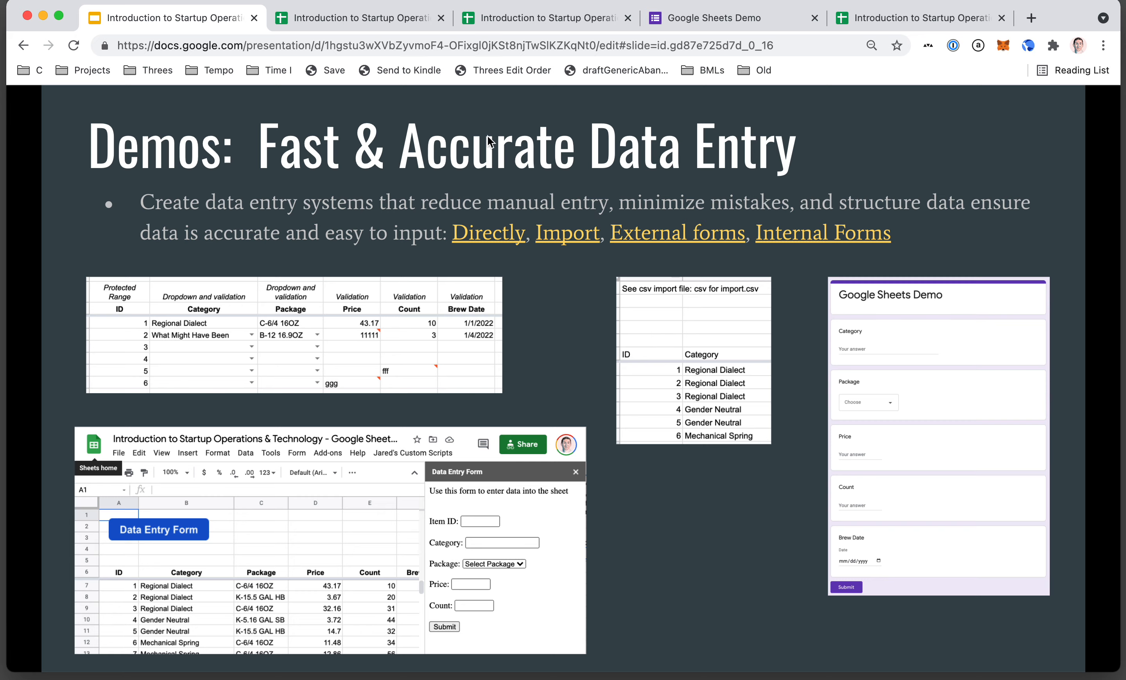
Follow the 'Directly' link on the Demos slide to reach the direct-entry sheet.
left_click(356, 17)
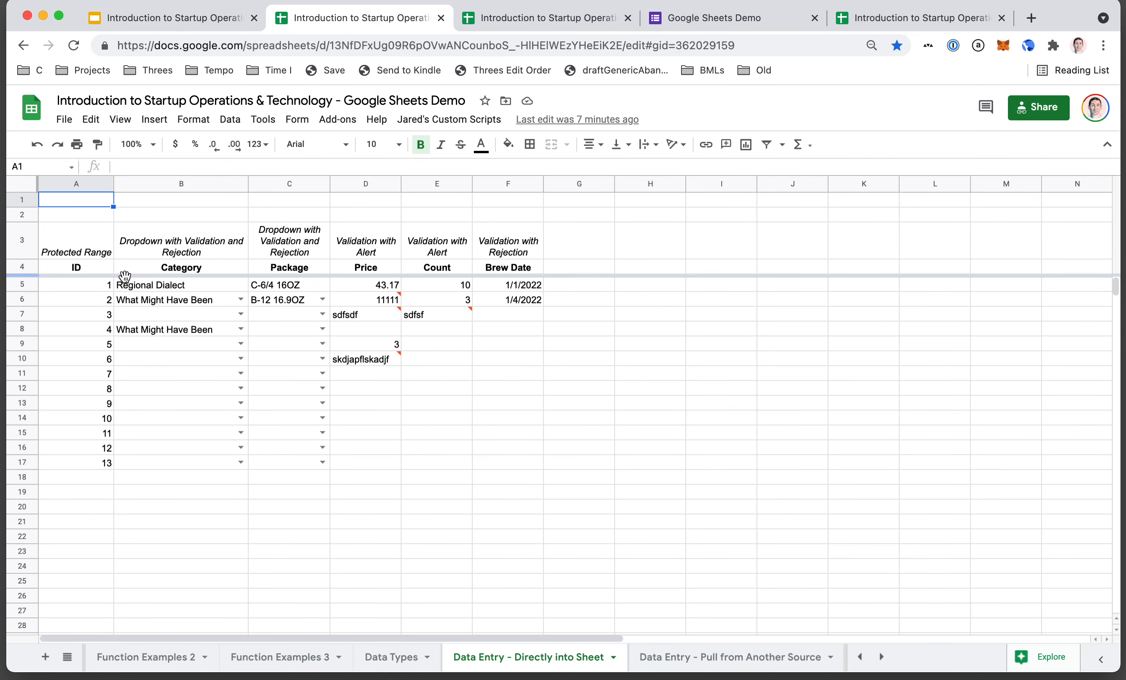
mouse_move(373, 359)
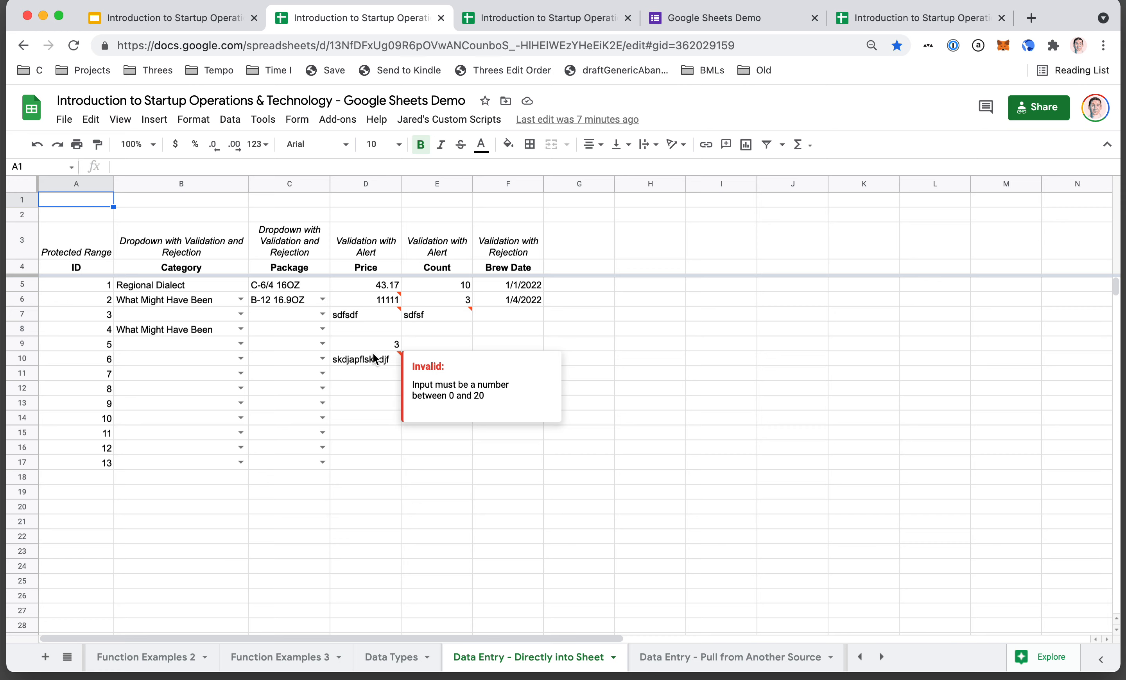
Pick an invalid Category in B10 and have the validation dialog reject it.
left_click(75, 241)
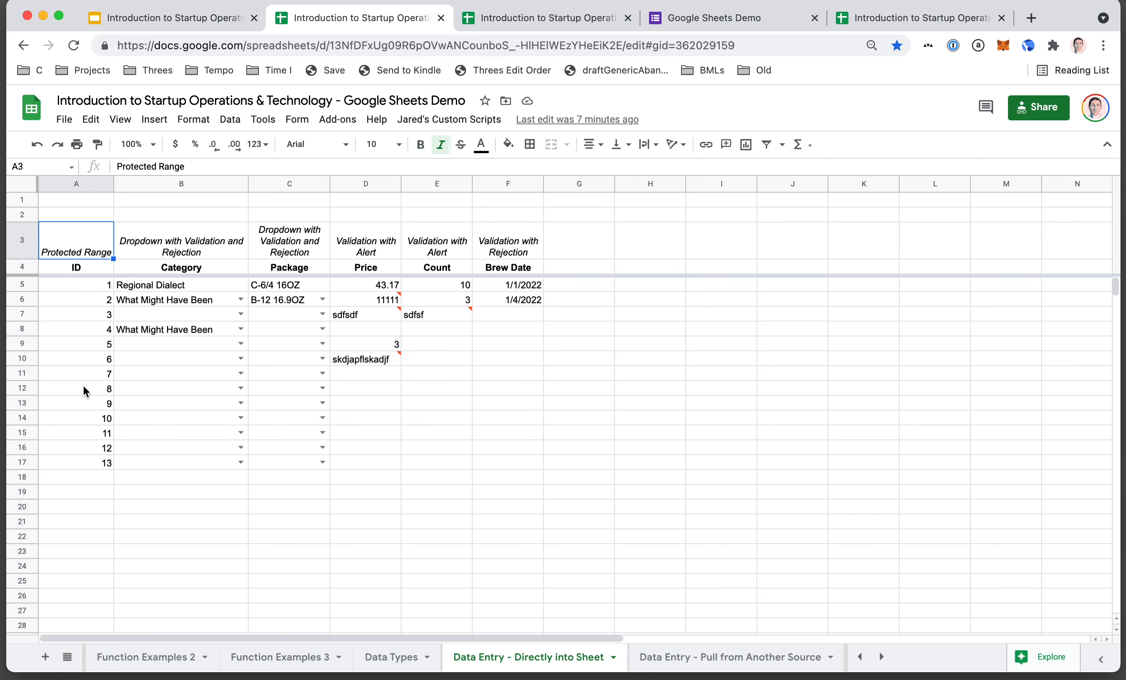
mouse_move(132, 351)
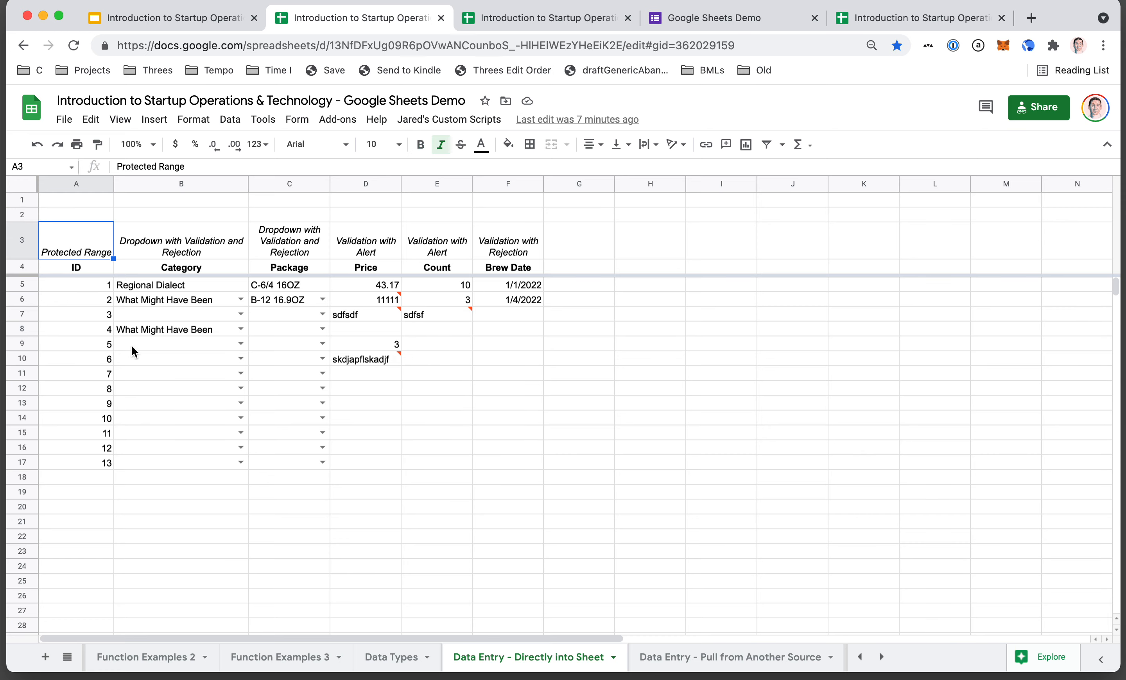
left_click(241, 358)
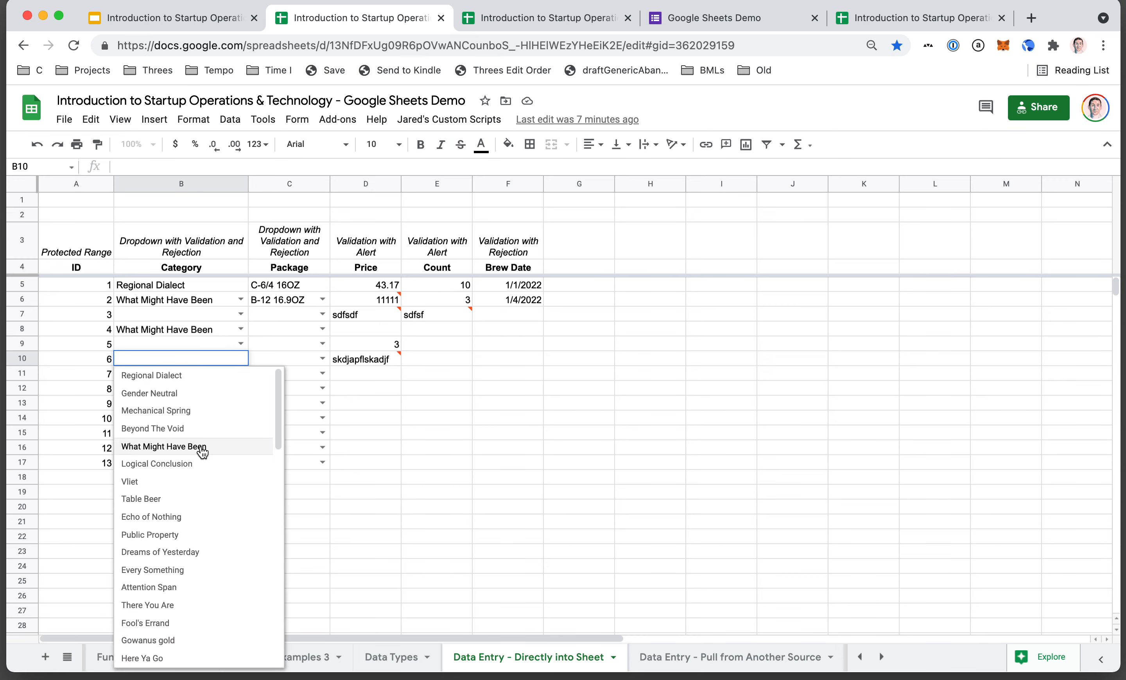
mouse_move(204, 457)
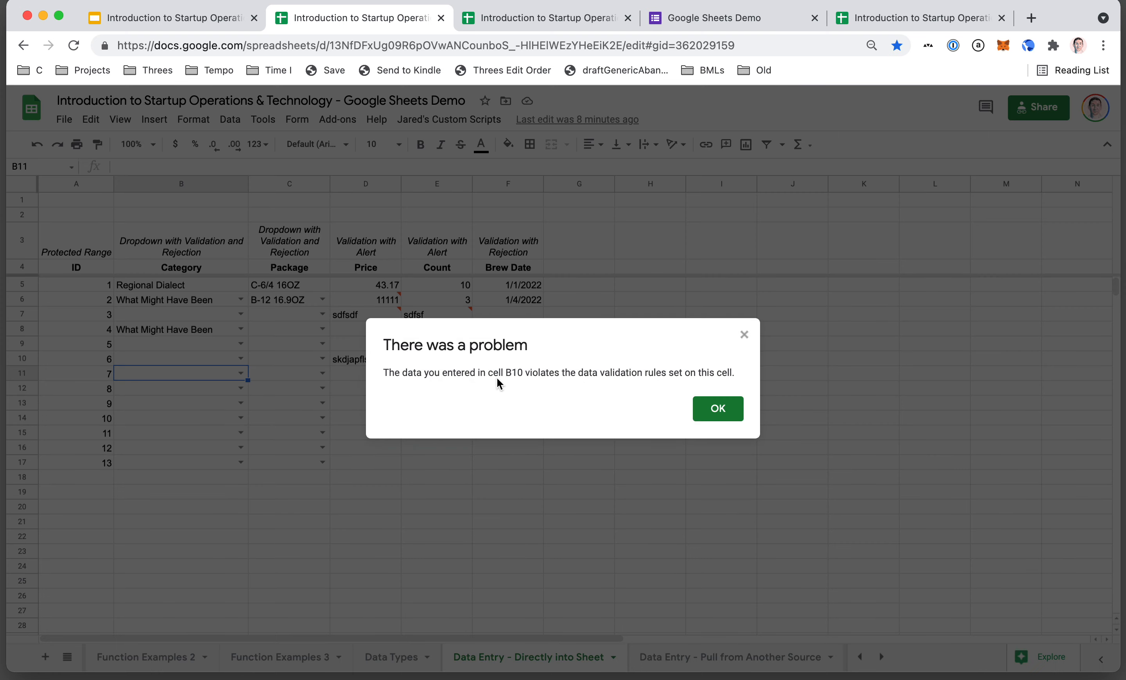
mouse_move(717, 410)
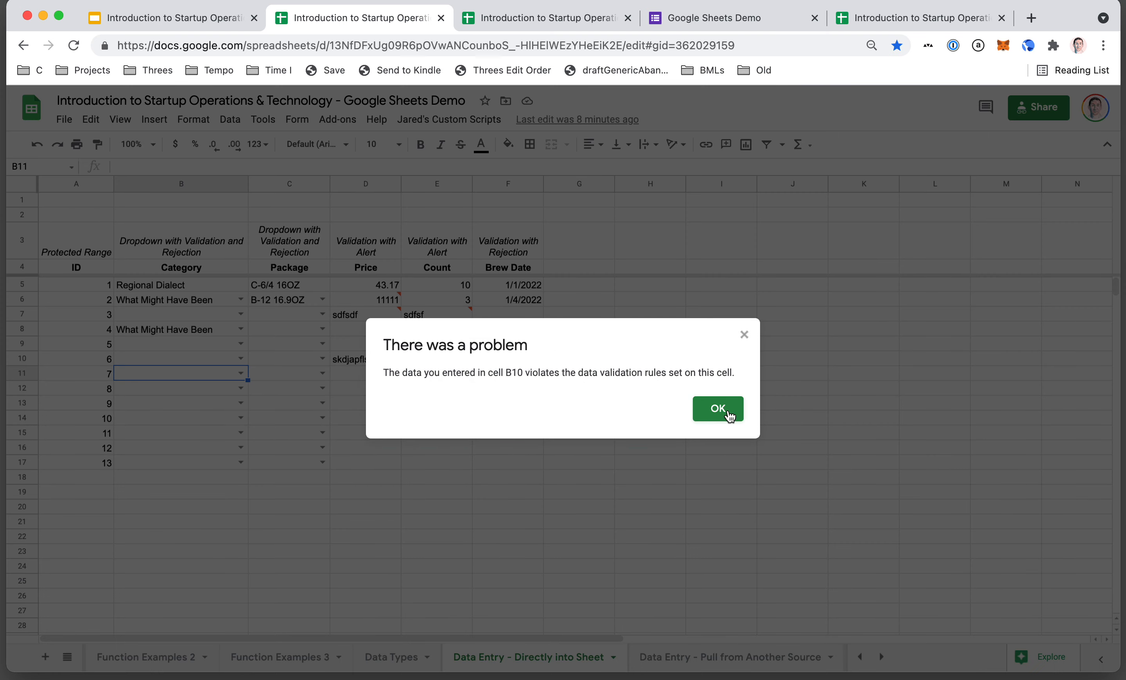
left_click(716, 408)
type("ksajdfs")
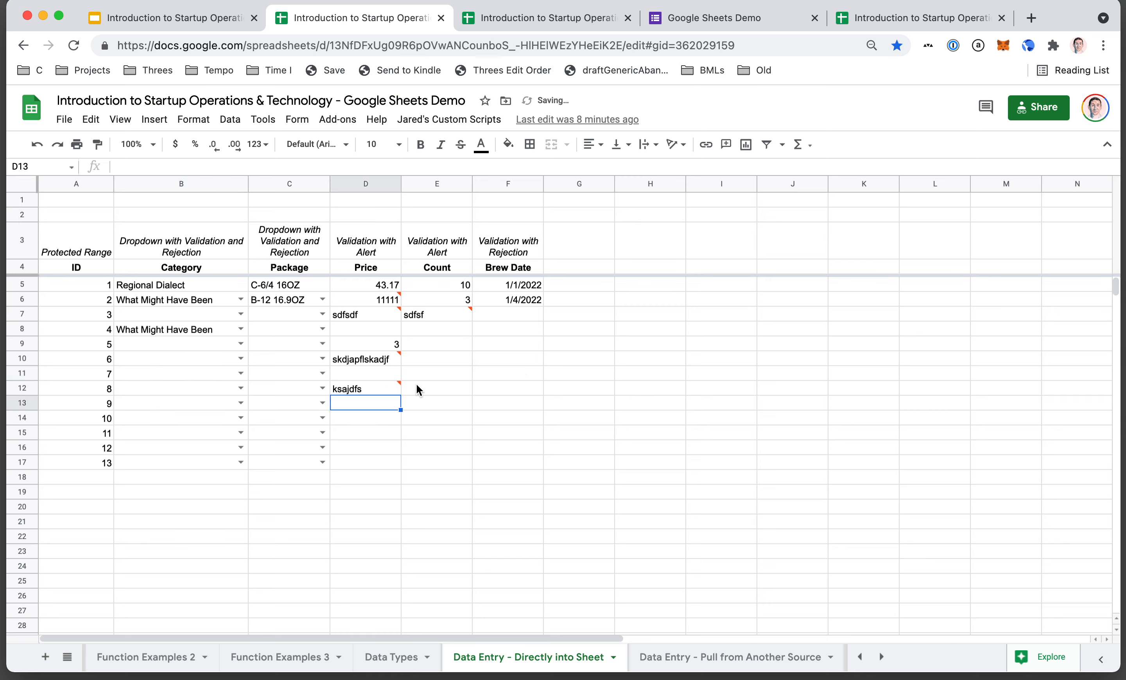
Enter price 5 in D13, then have a bad Brew Date in F9 rejected.
left_click(365, 388)
type("5")
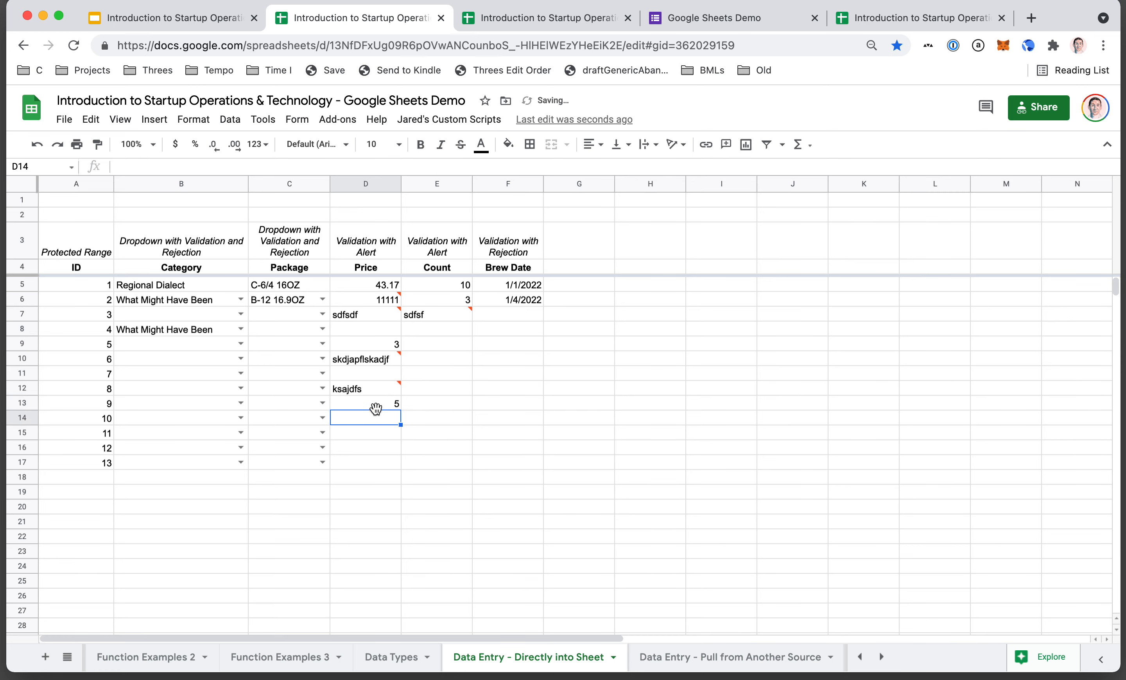
left_click(508, 343)
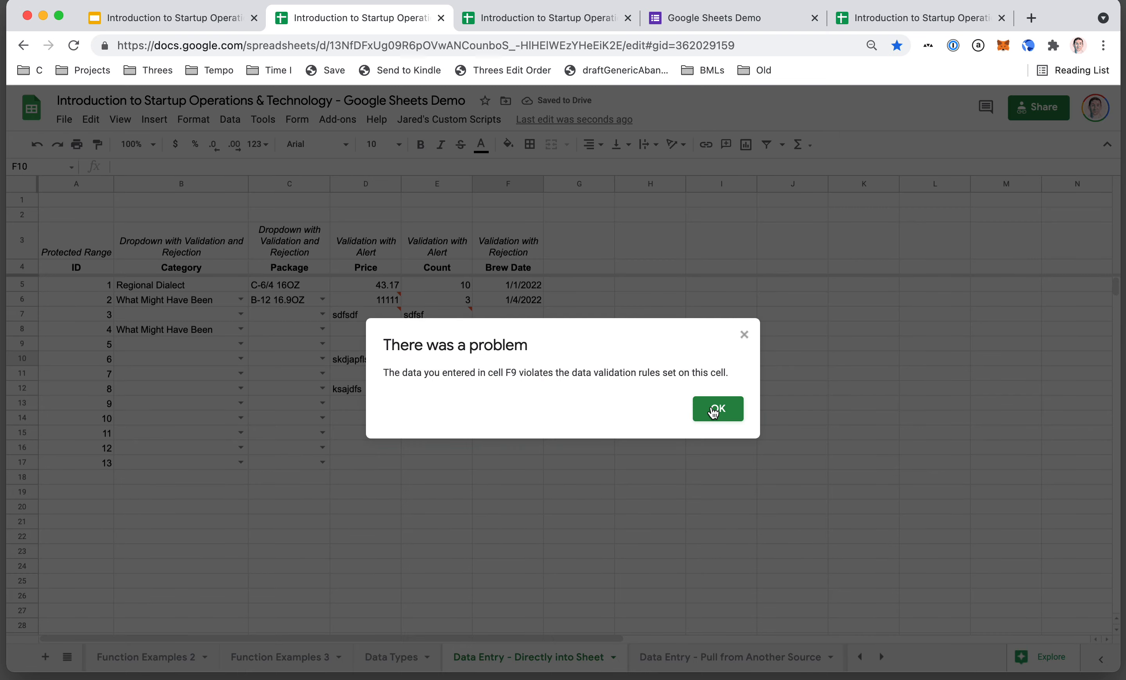
left_click(717, 410)
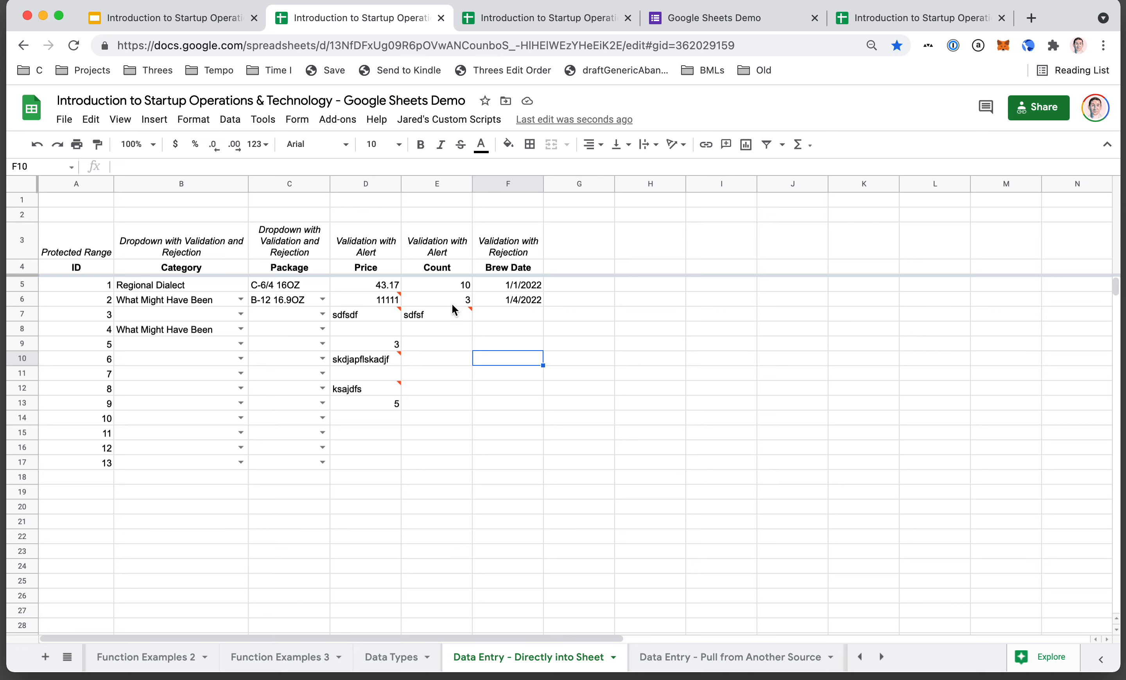
mouse_move(283, 322)
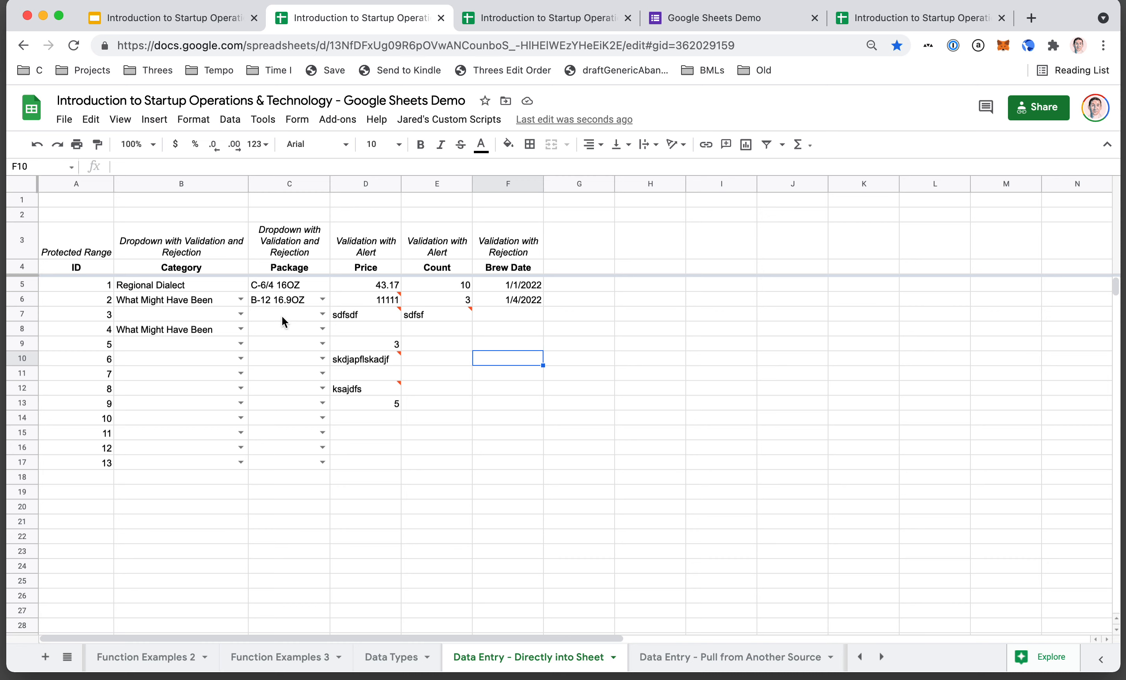
mouse_move(206, 401)
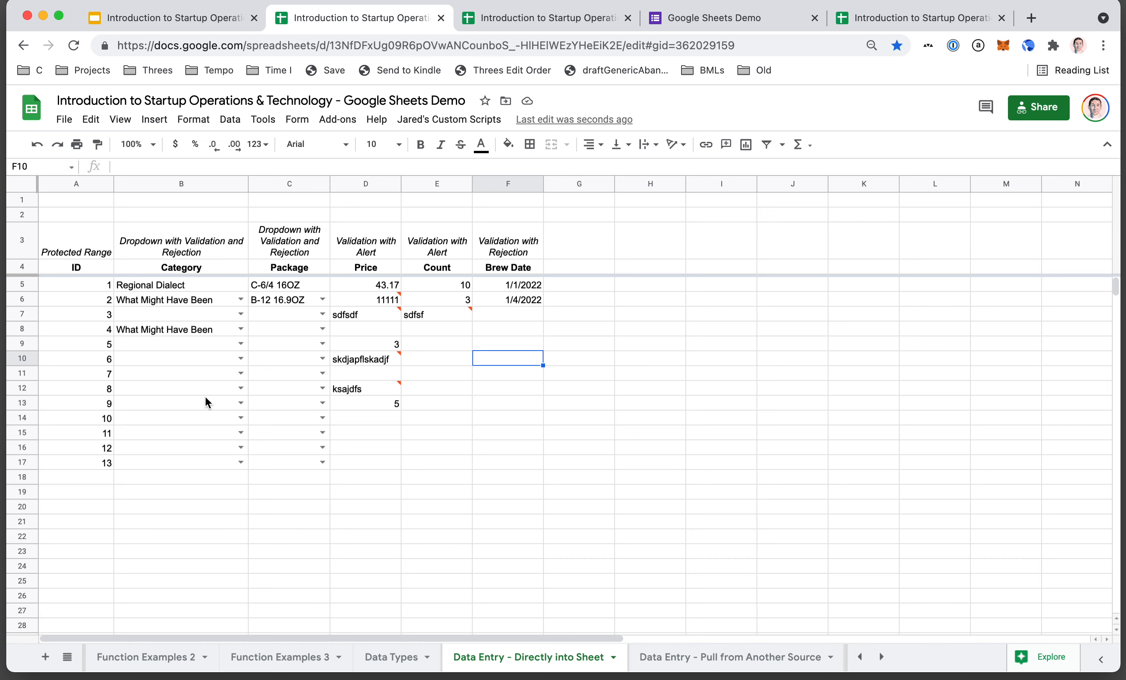
mouse_move(300, 365)
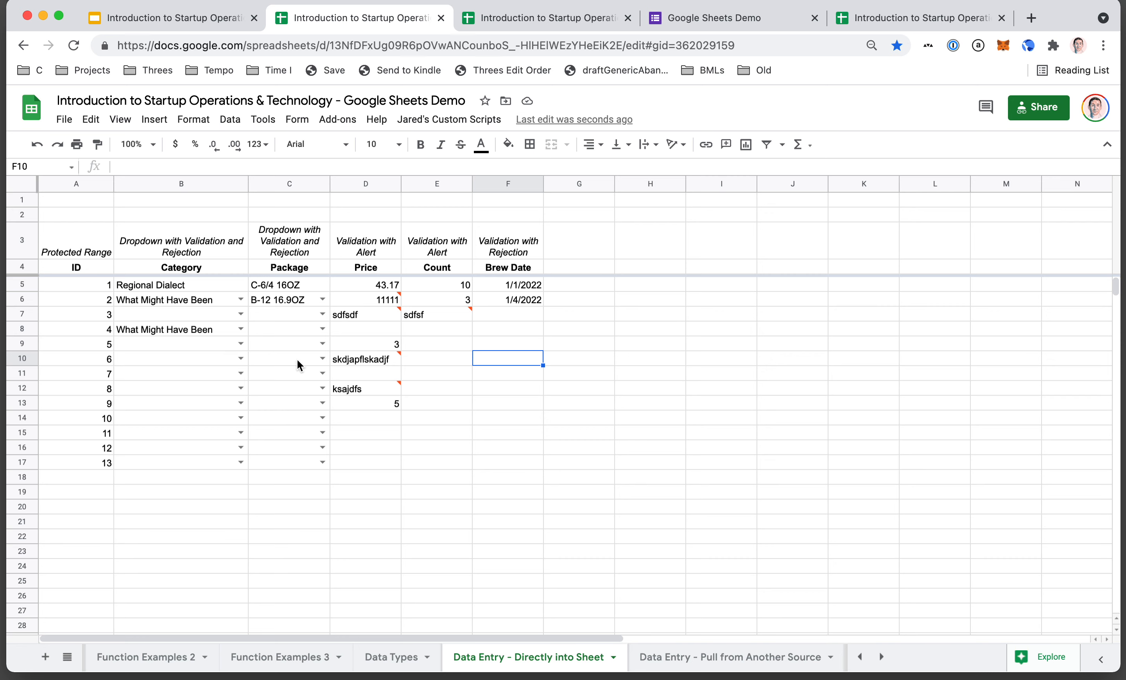
mouse_move(276, 348)
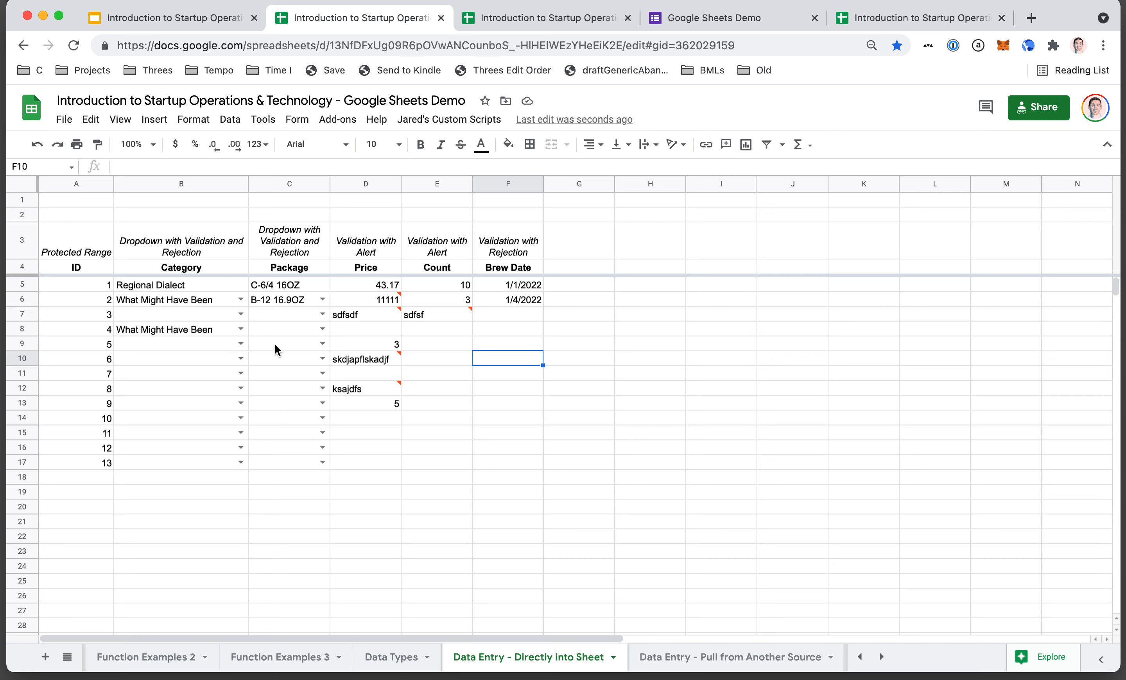
mouse_move(608, 41)
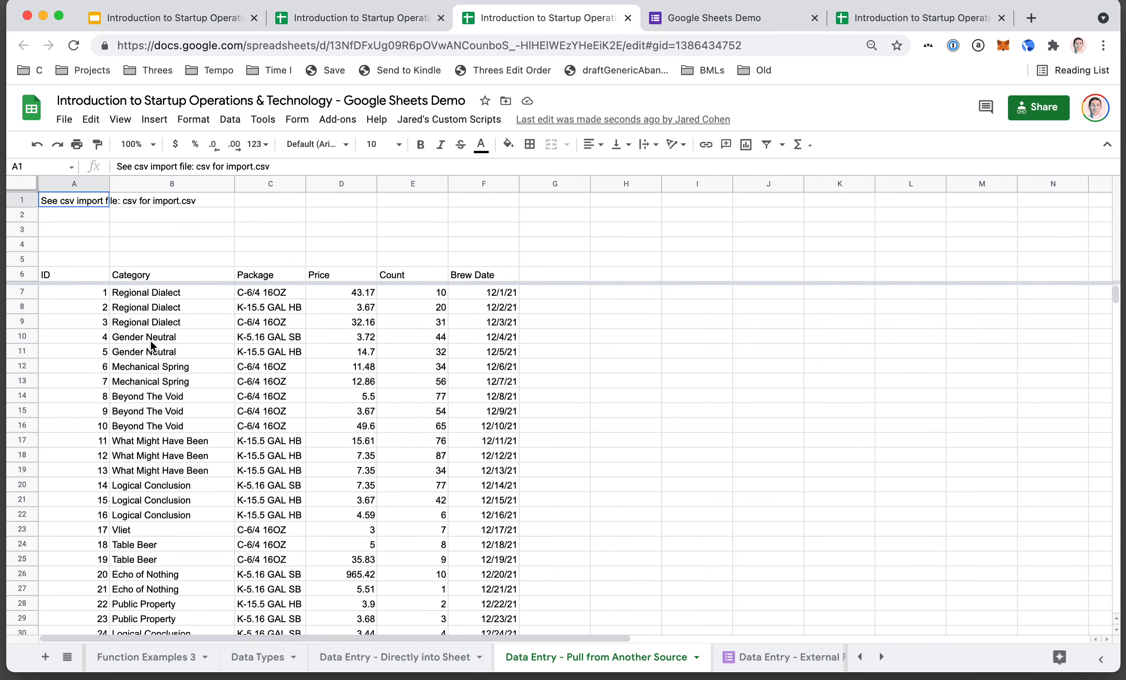
mouse_move(155, 229)
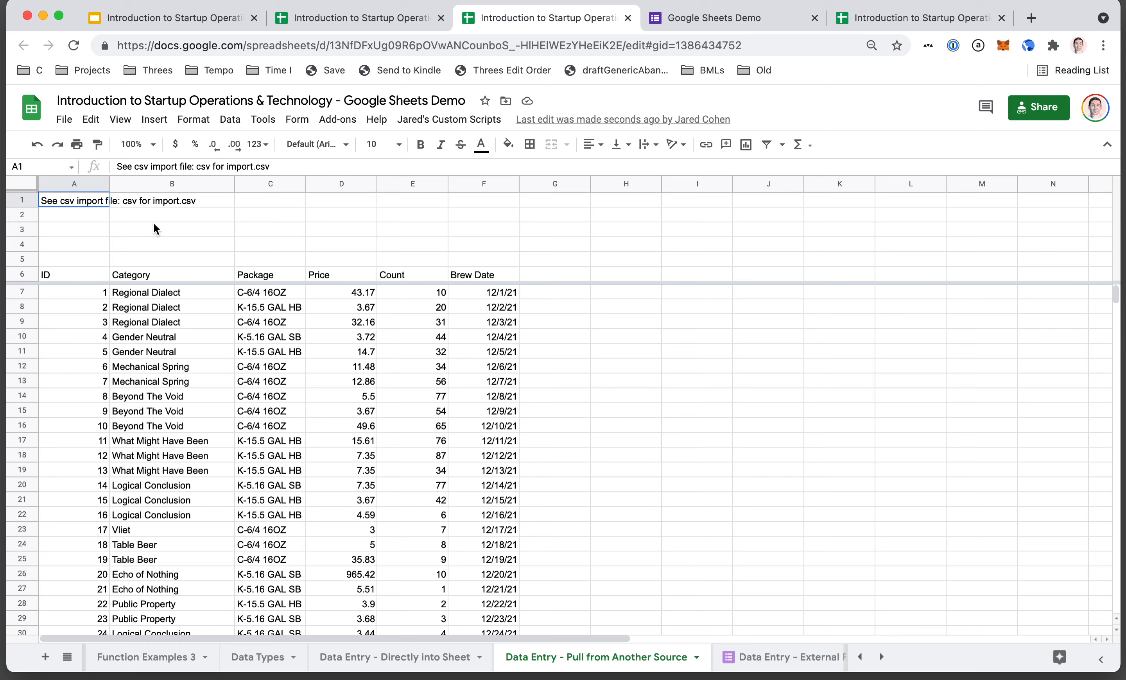
Move to the Data Entry - External Form sheet holding the form responses.
left_click(73, 229)
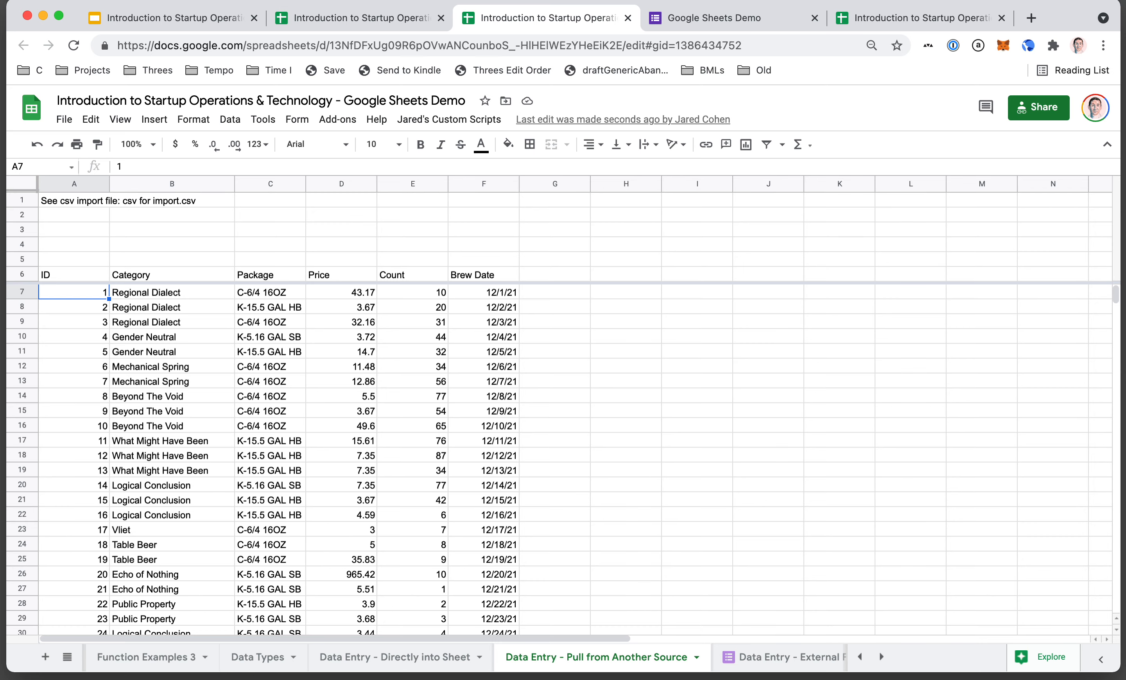
mouse_move(756, 657)
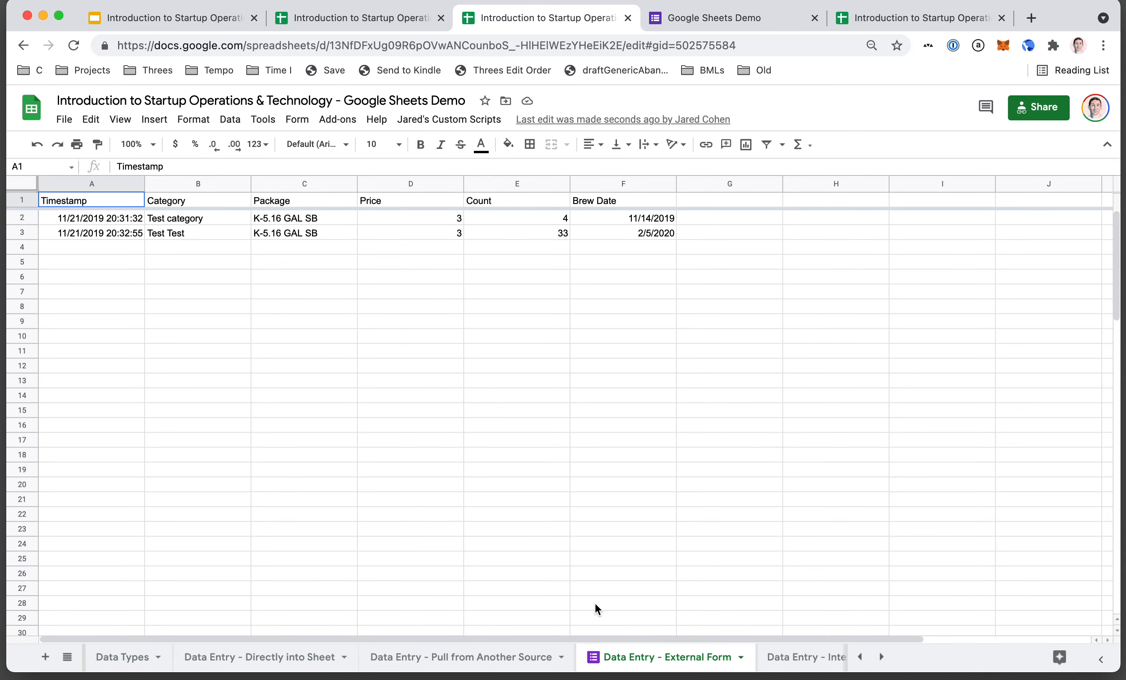
mouse_move(660, 660)
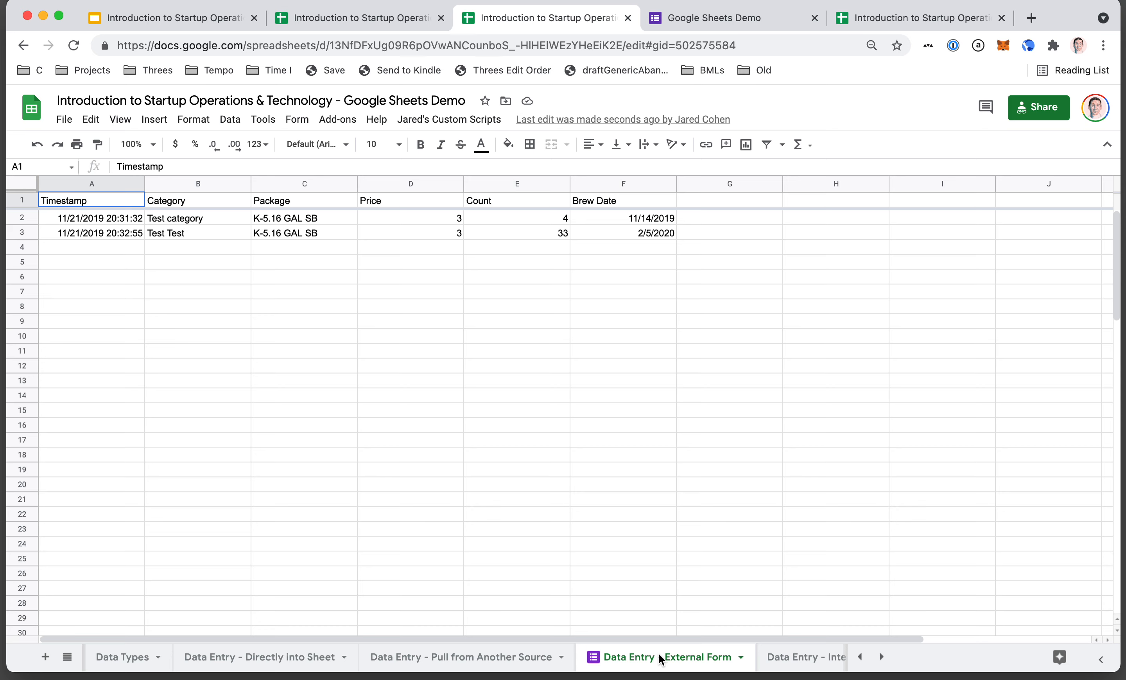
mouse_move(594, 663)
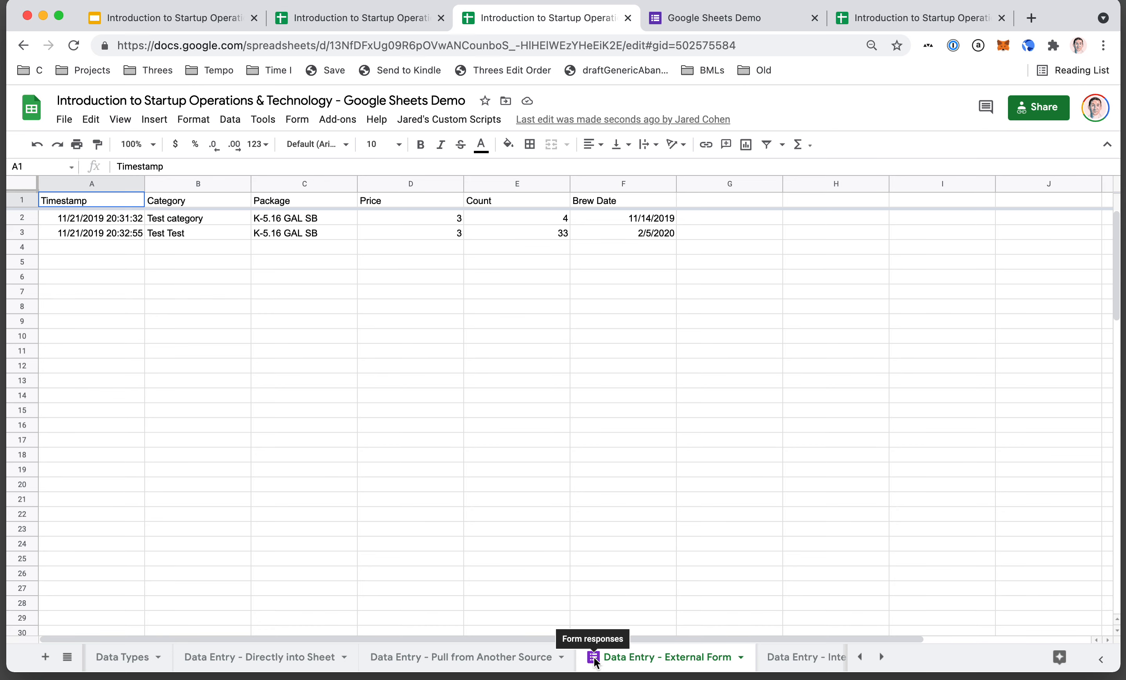
mouse_move(714, 70)
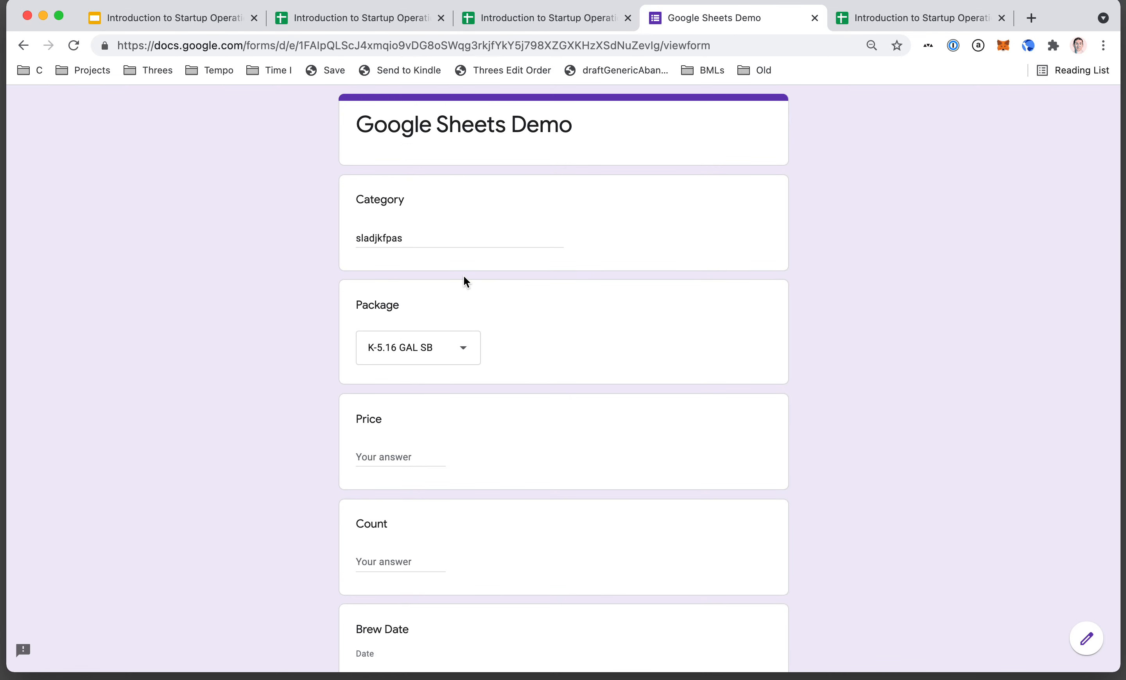
Enter test Category 'lksjdf' and choose the B-12 16.9OZ package in the form.
type("lksjdf")
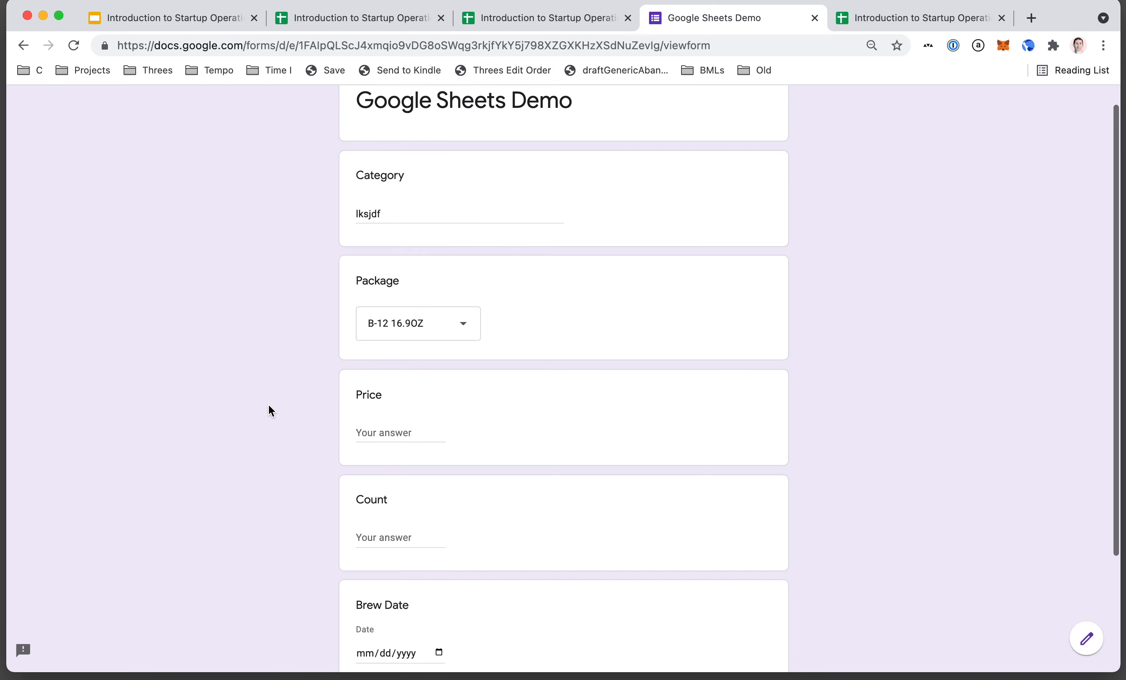
scroll("down", 3)
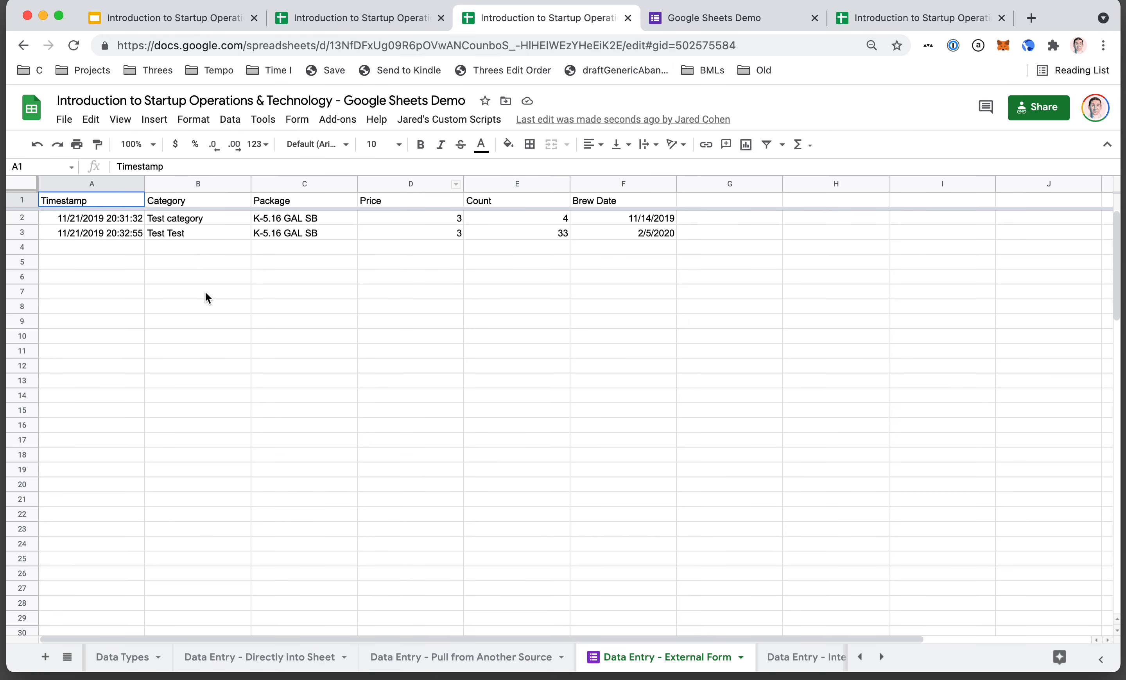
mouse_move(107, 226)
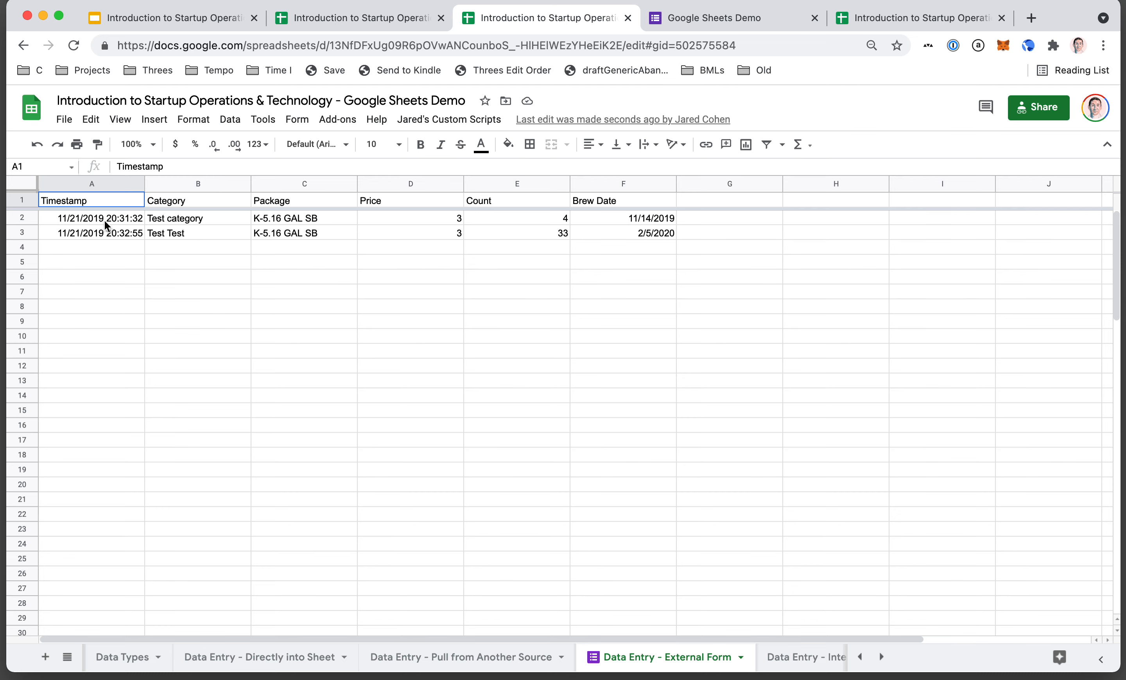
mouse_move(568, 232)
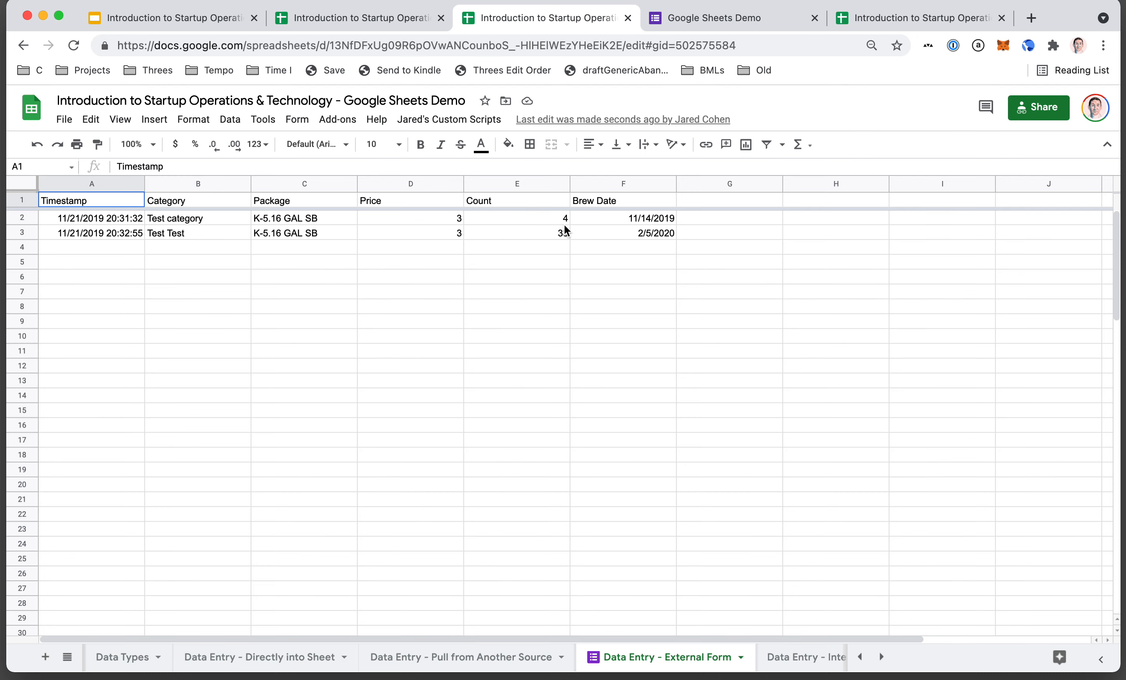
left_click(731, 17)
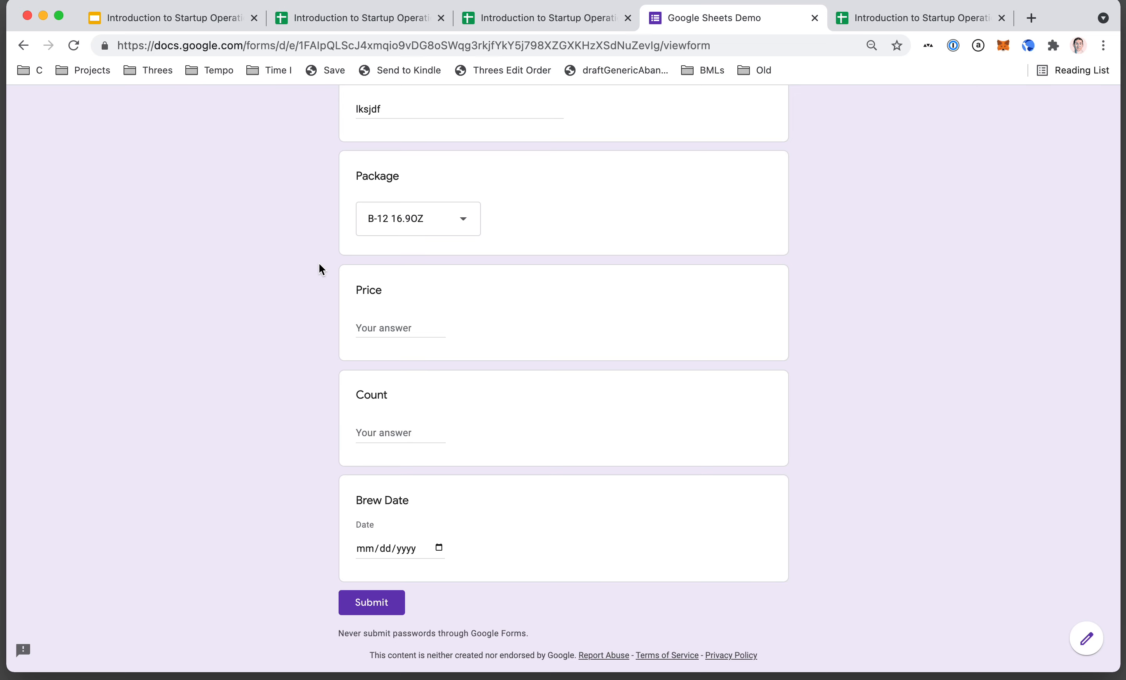
Review the form, then bring up the Data Entry - Internal Form sheet.
scroll("up", 3)
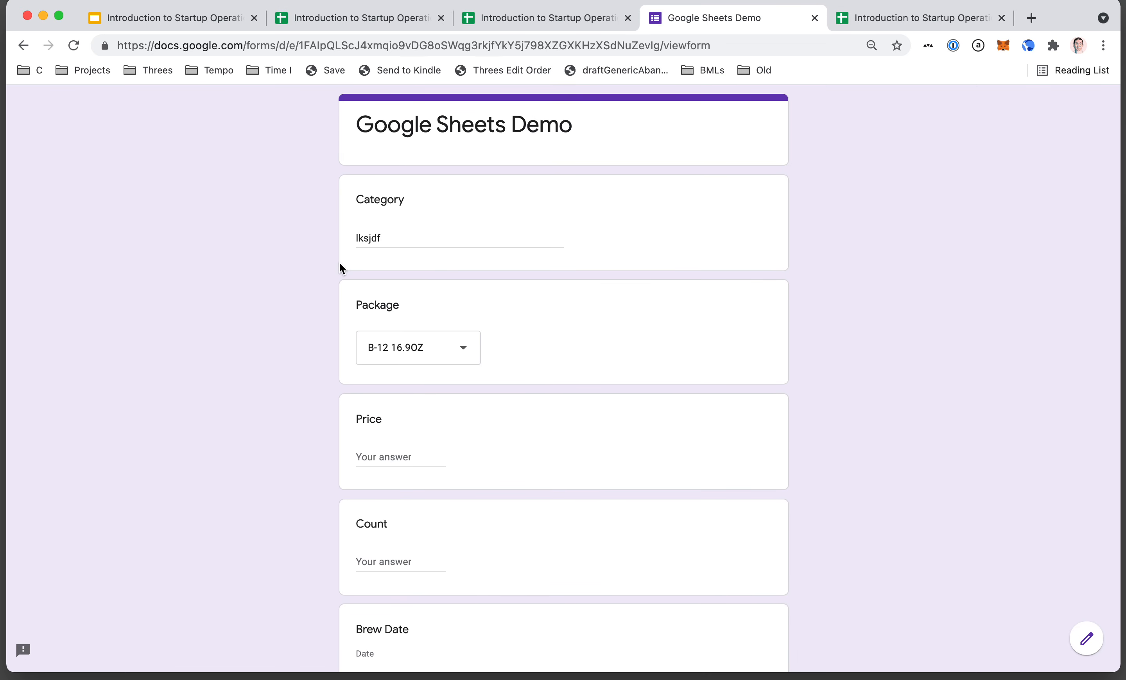
mouse_move(425, 159)
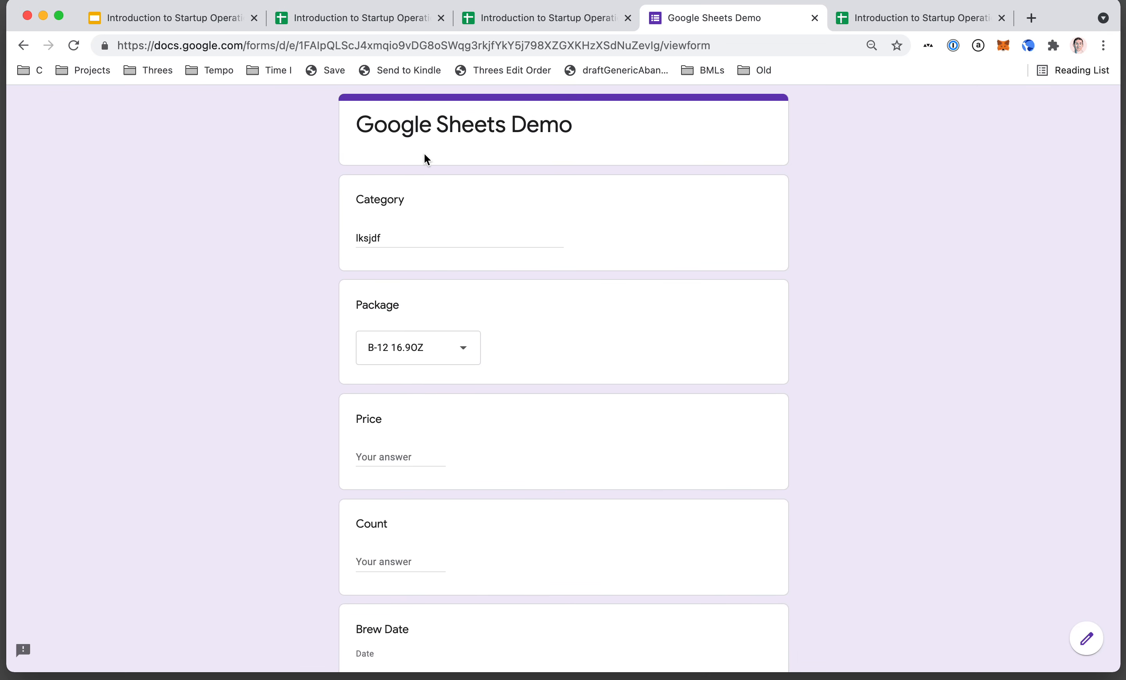
scroll("down", 3)
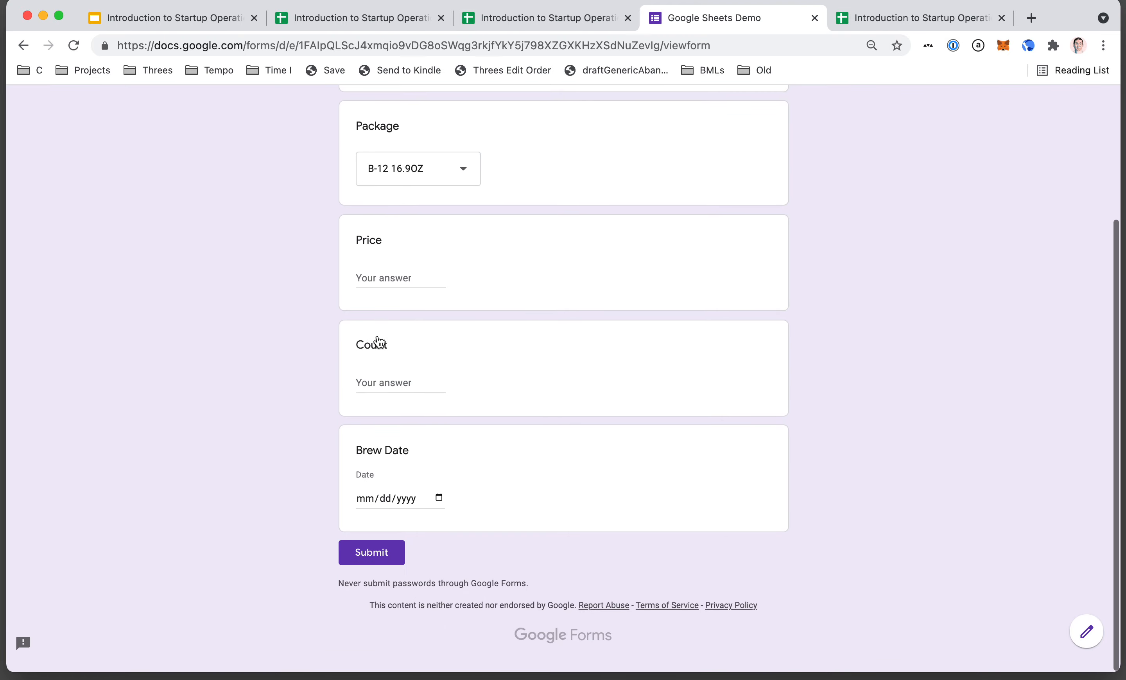
scroll("up", 3)
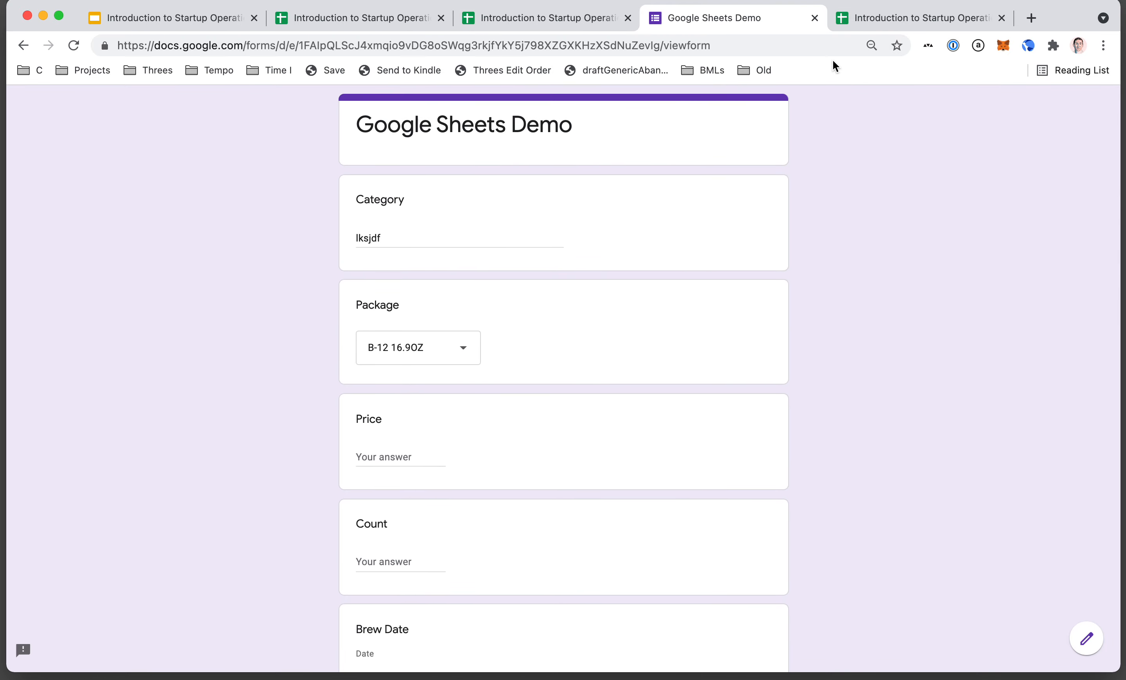
left_click(919, 17)
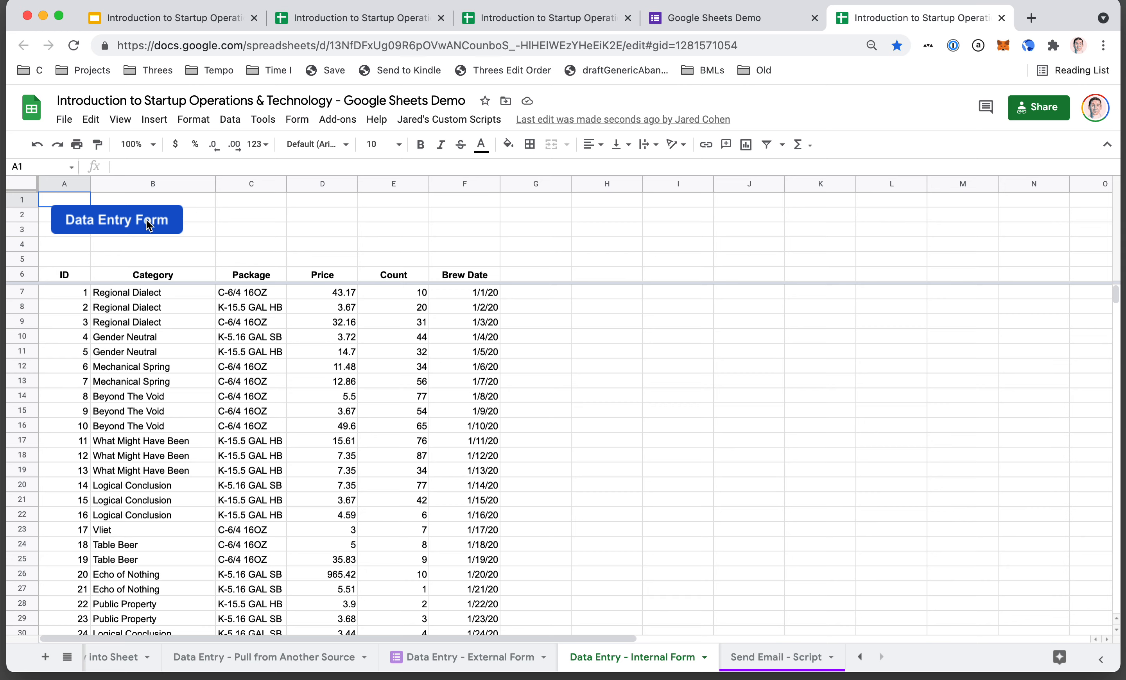
Run the internal Data Entry Form script from its button.
left_click(116, 219)
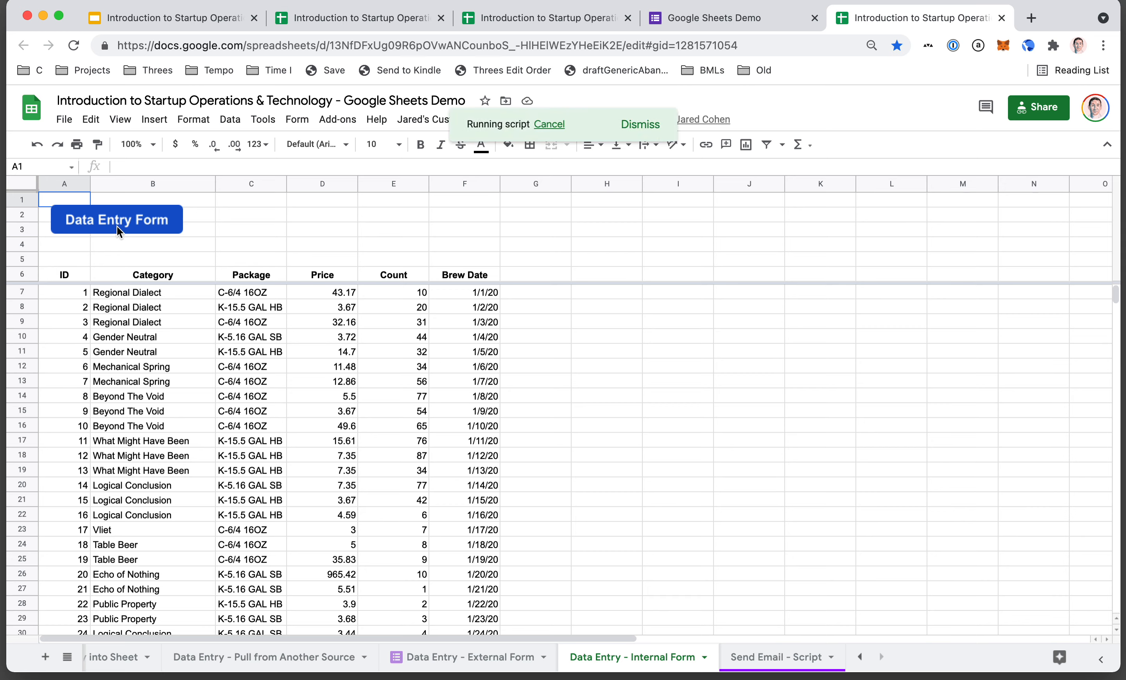
left_click(116, 219)
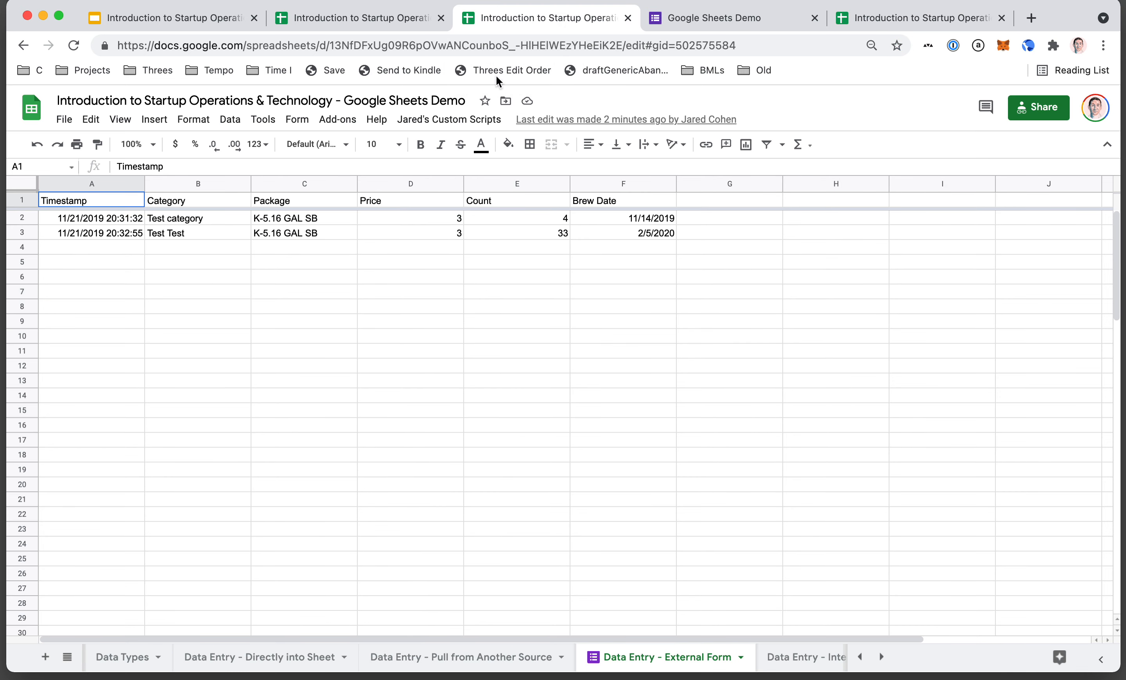
Return to the Data Entry - Pull from Another Source sheet.
left_click(463, 658)
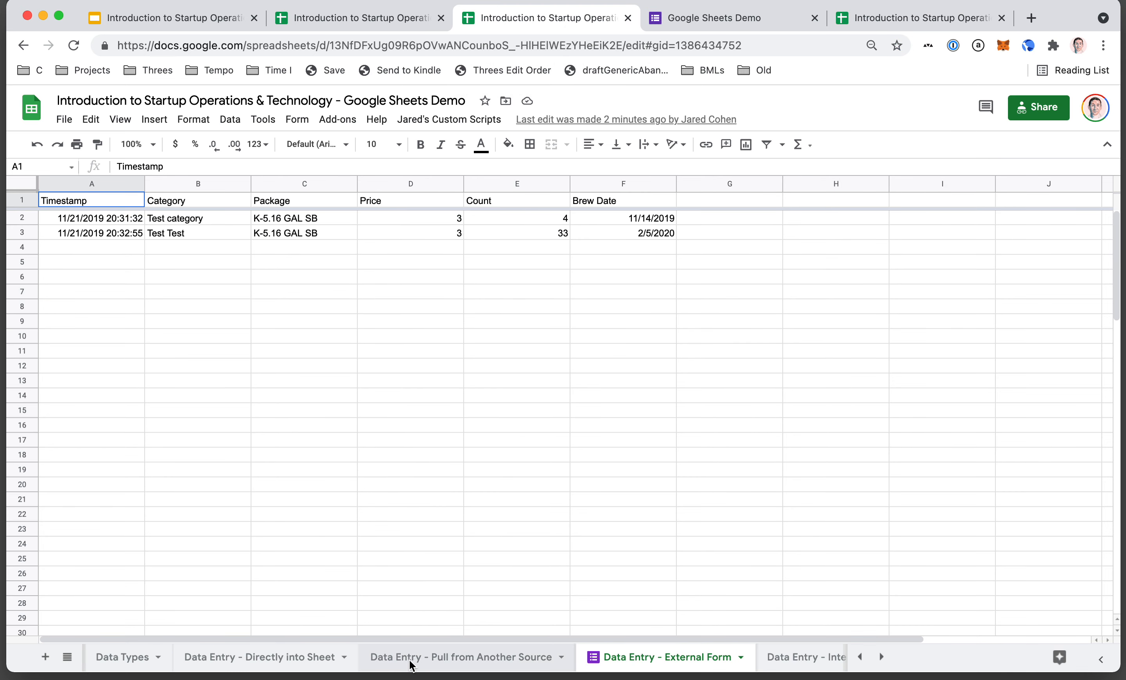
left_click(460, 658)
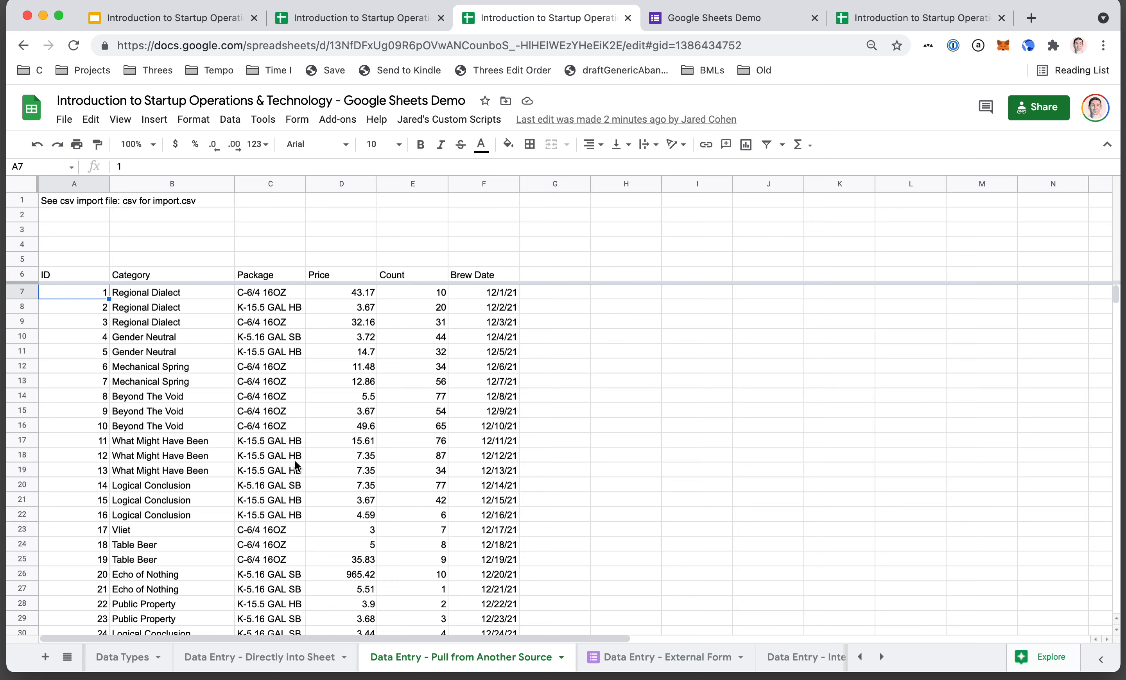